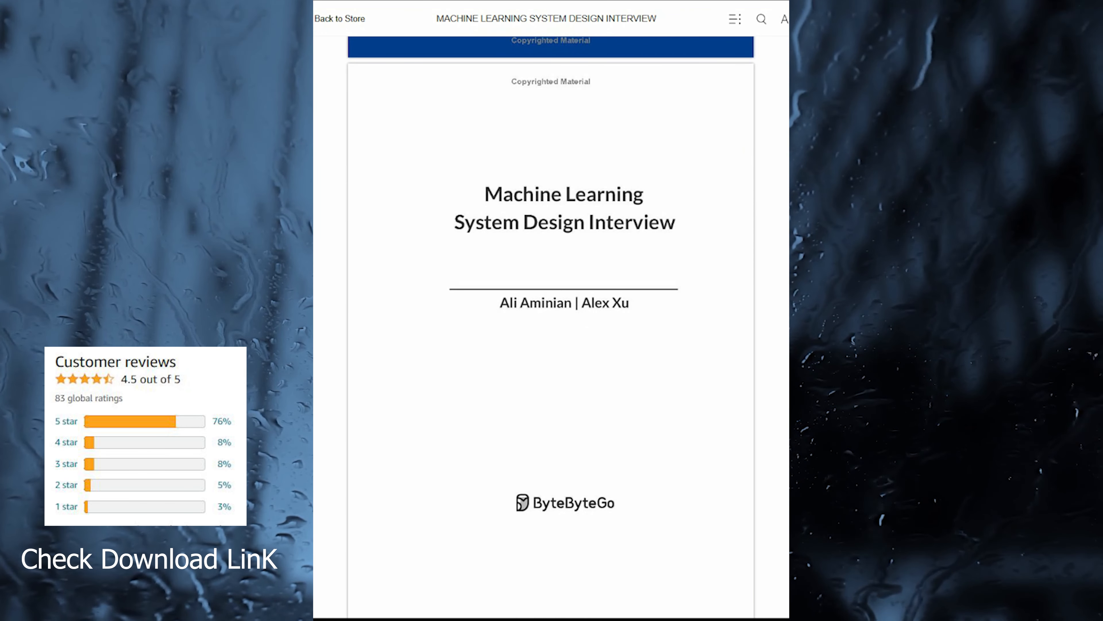
{"action": "scroll", "scroll_direction": "down", "scroll_amount": 3}
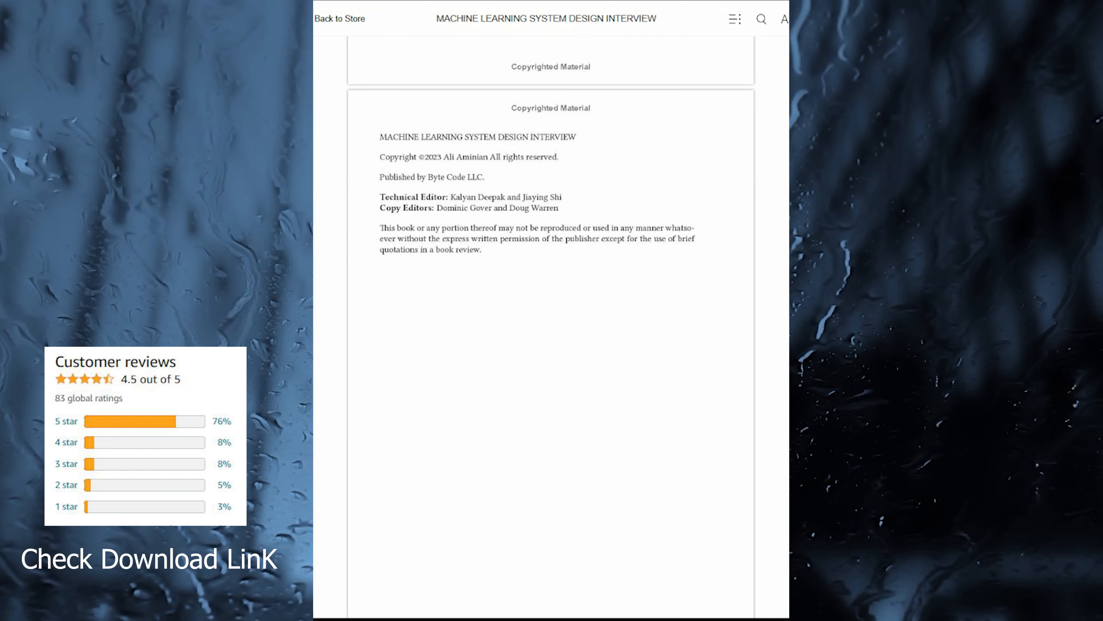
{"action": "scroll", "scroll_direction": "down", "scroll_amount": 3}
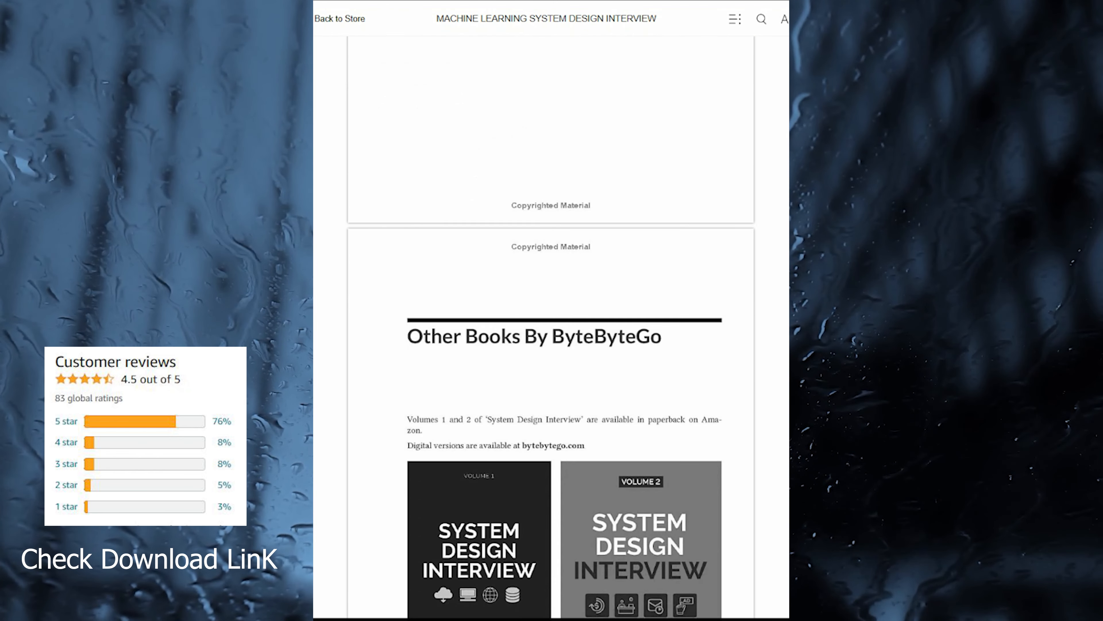
{"action": "scroll", "scroll_direction": "down", "scroll_amount": 3}
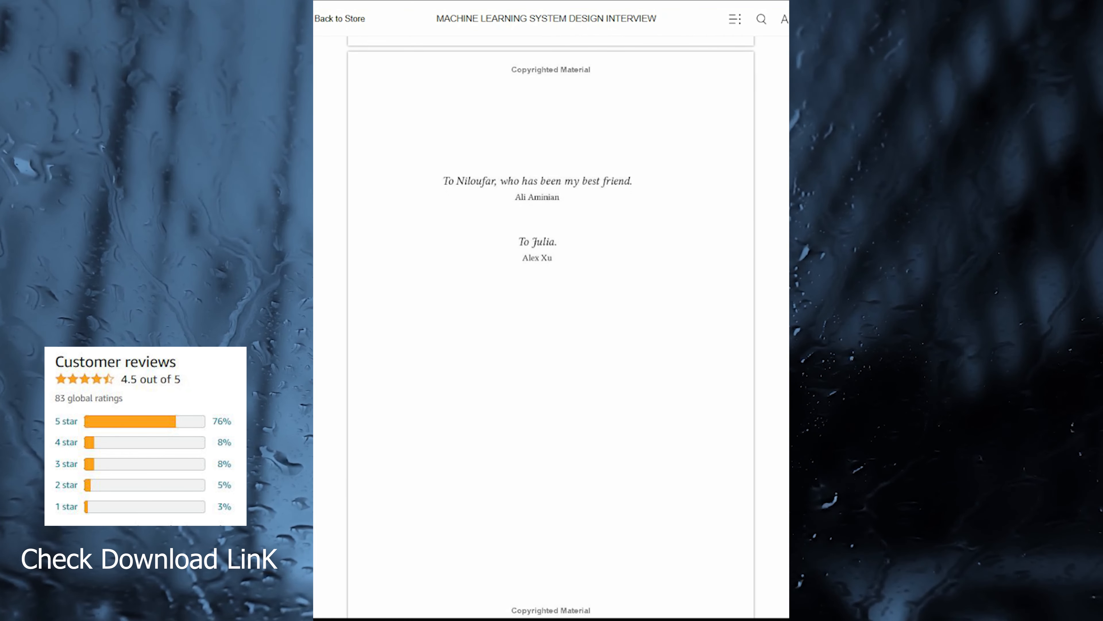
{"action": "scroll", "scroll_direction": "down", "scroll_amount": 3}
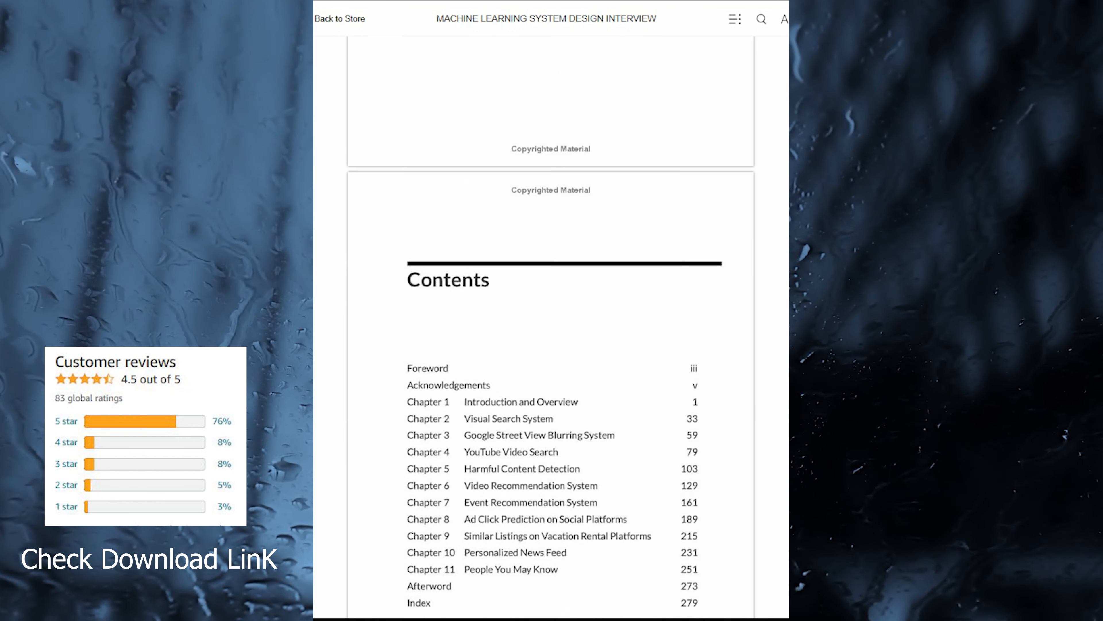
{"action": "scroll", "scroll_direction": "up", "scroll_amount": 3}
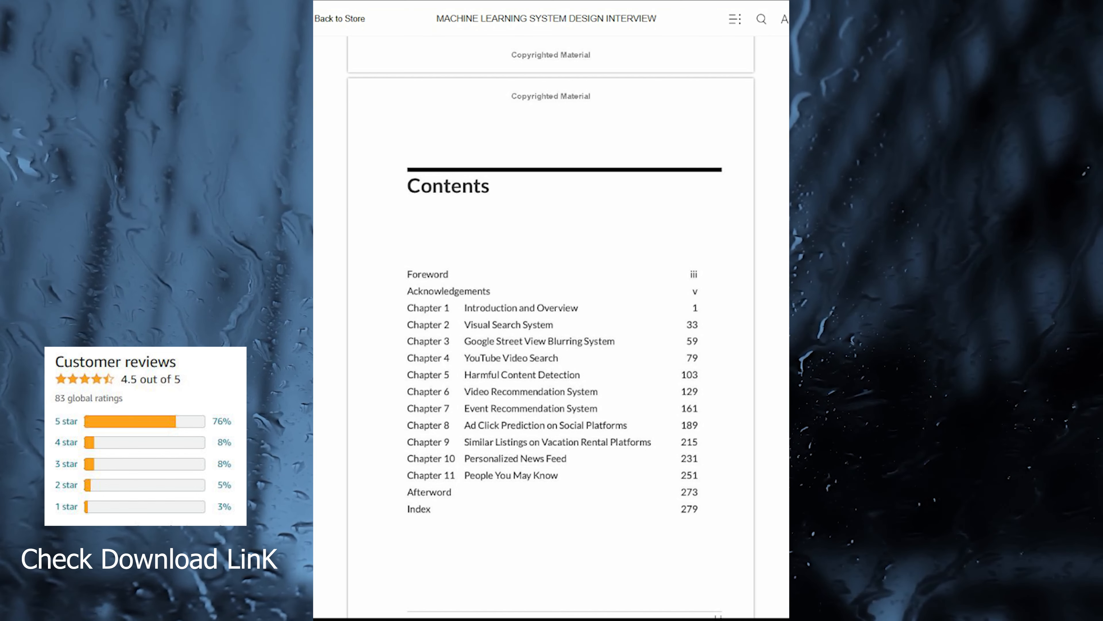
{"action": "scroll", "scroll_direction": "down", "scroll_amount": 3}
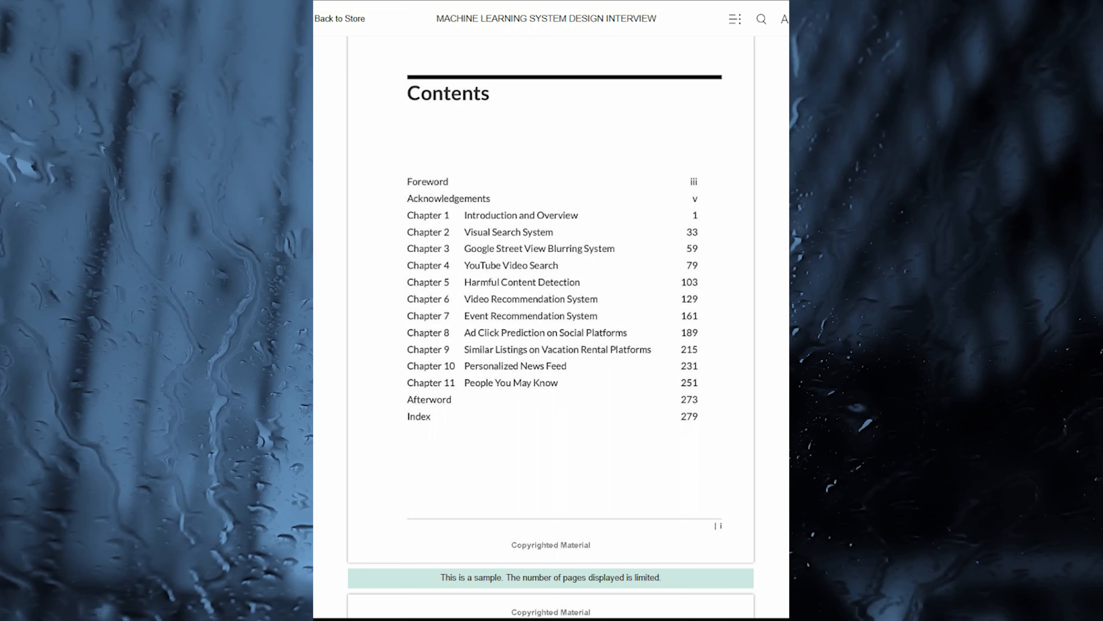
{"action": "scroll", "scroll_direction": "down", "scroll_amount": 3}
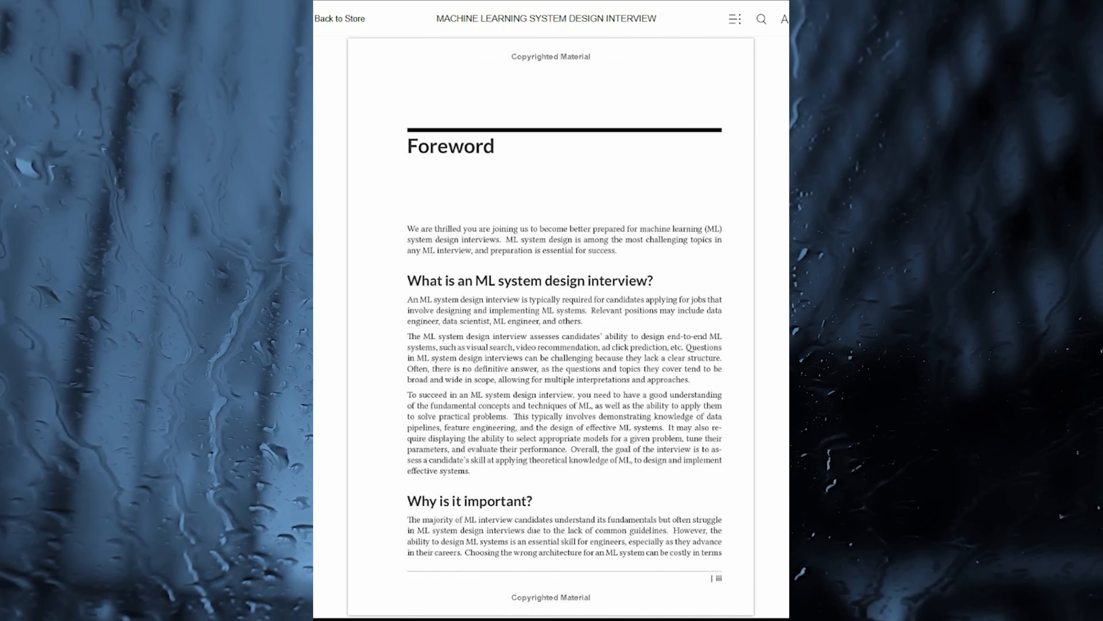
{"action": "scroll", "scroll_direction": "down", "scroll_amount": 3}
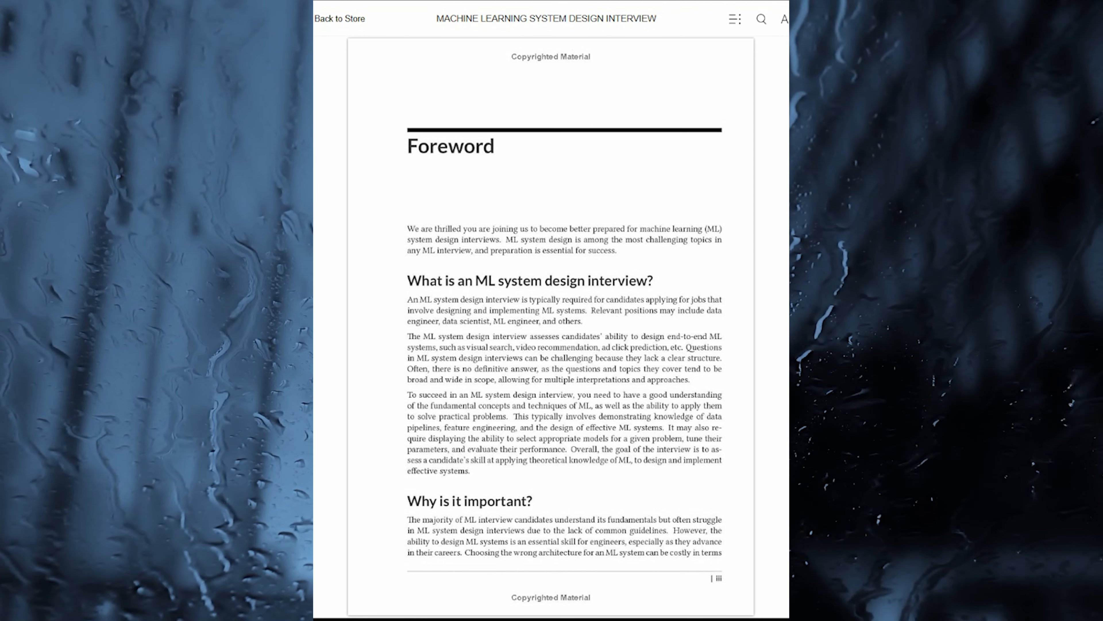
{"action": "scroll", "scroll_direction": "down", "scroll_amount": 3}
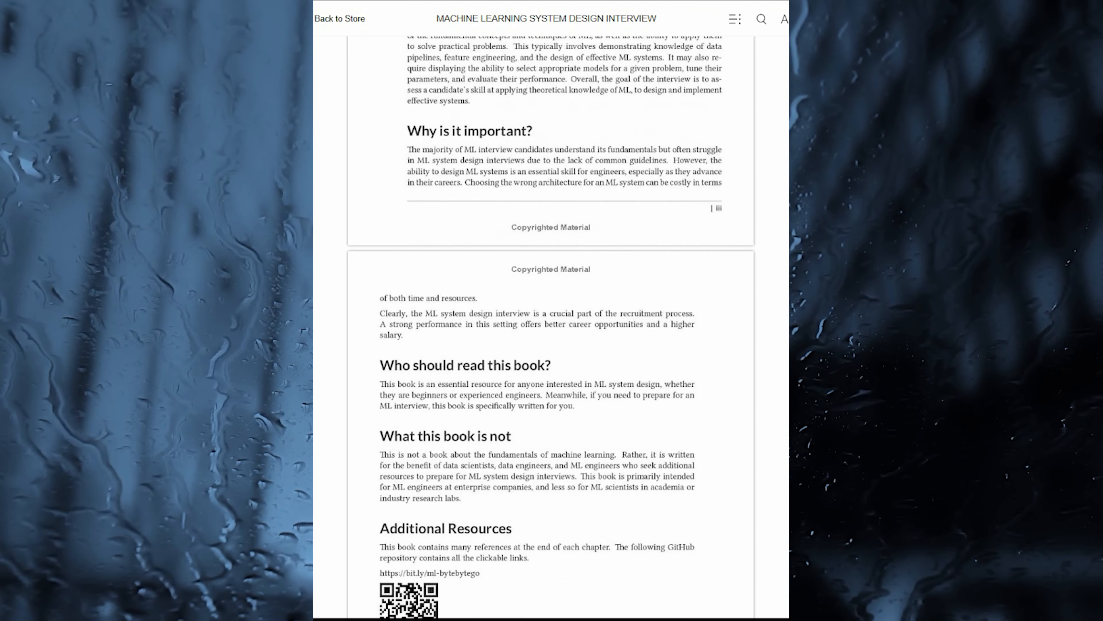
{"action": "scroll", "scroll_direction": "down", "scroll_amount": 3}
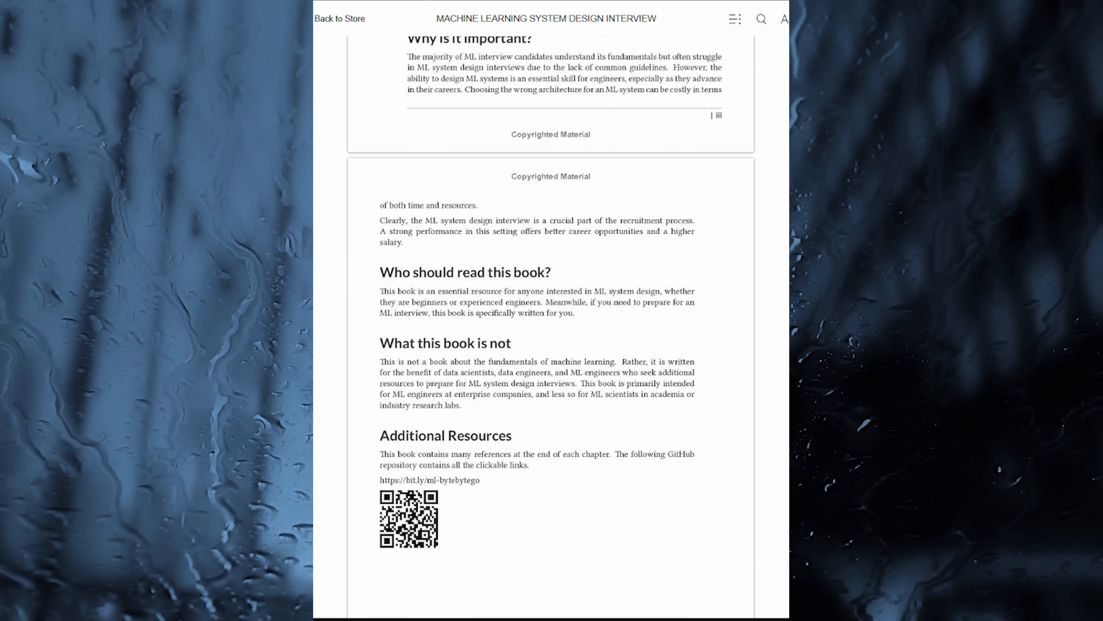
{"action": "scroll", "scroll_direction": "down", "scroll_amount": 3}
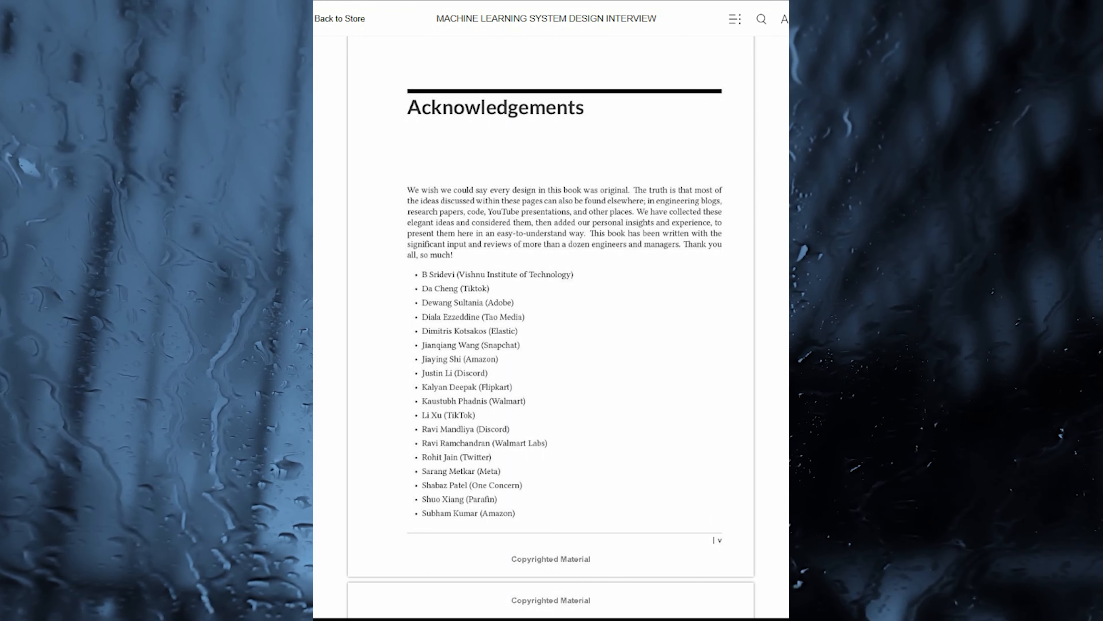
{"action": "scroll", "scroll_direction": "down", "scroll_amount": 3}
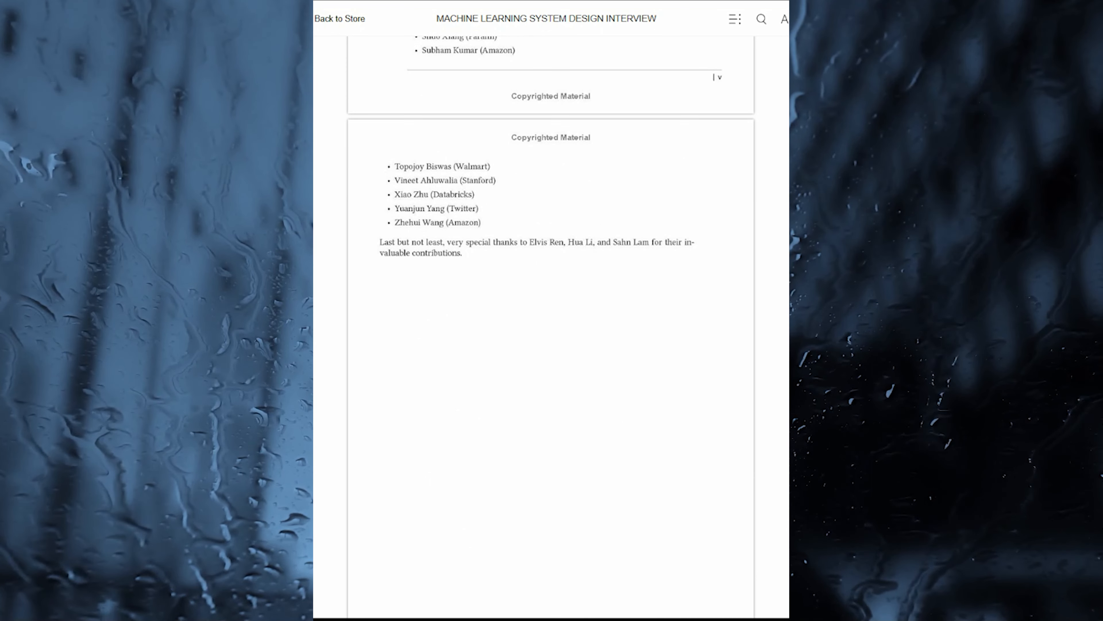
{"action": "scroll", "scroll_direction": "down", "scroll_amount": 3}
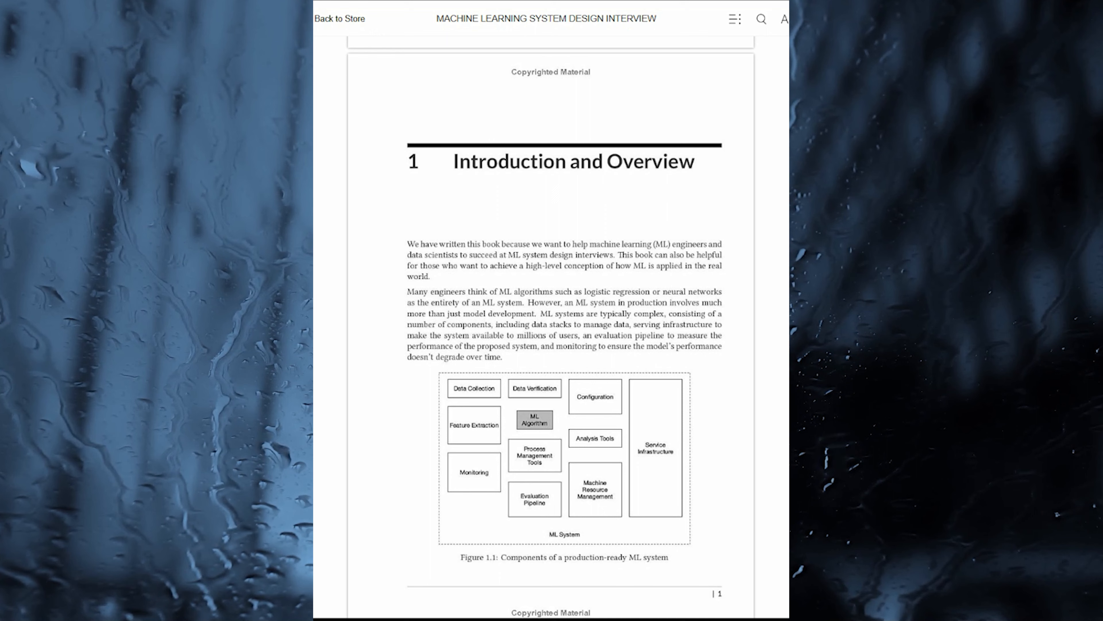
{"action": "scroll", "scroll_direction": "down", "scroll_amount": 3}
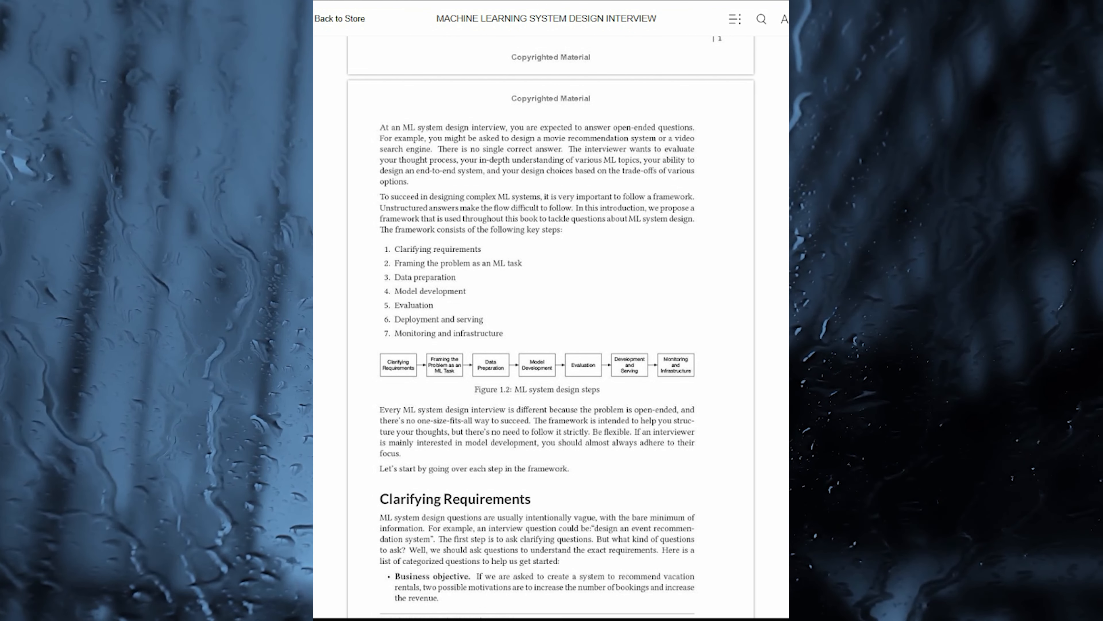
{"action": "scroll", "scroll_direction": "down", "scroll_amount": 3}
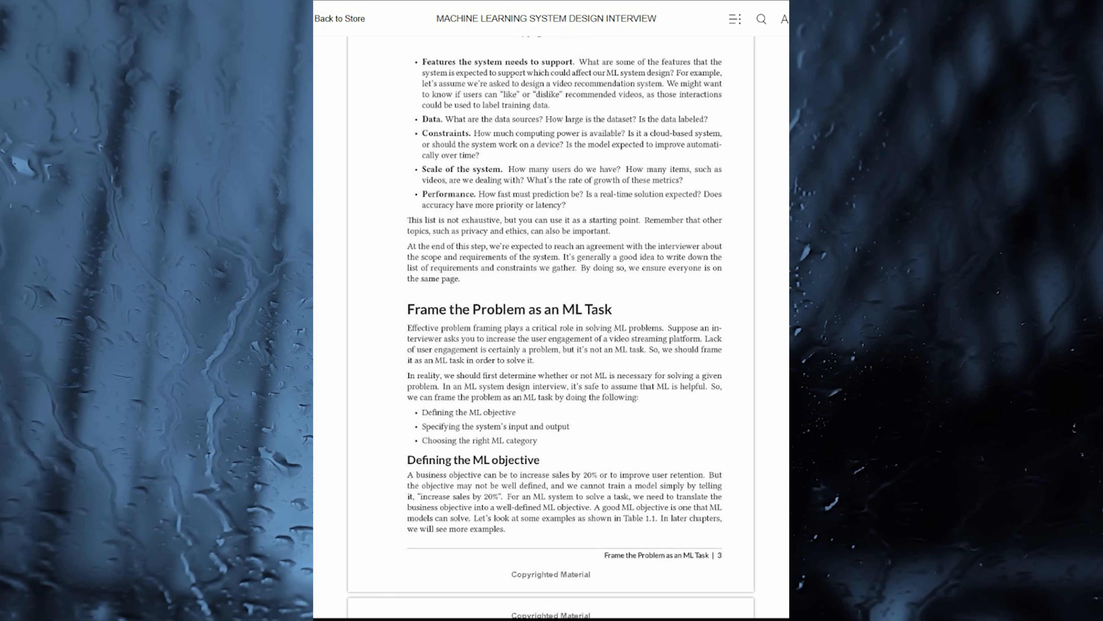
{"action": "scroll", "scroll_direction": "down", "scroll_amount": 3}
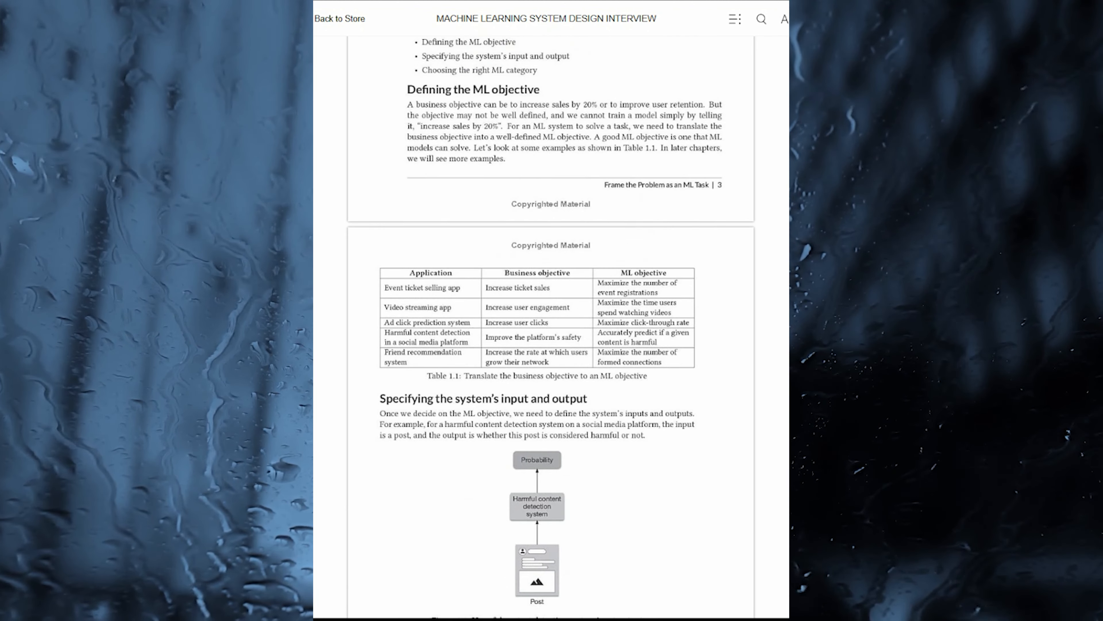
{"action": "scroll", "scroll_direction": "down", "scroll_amount": 3}
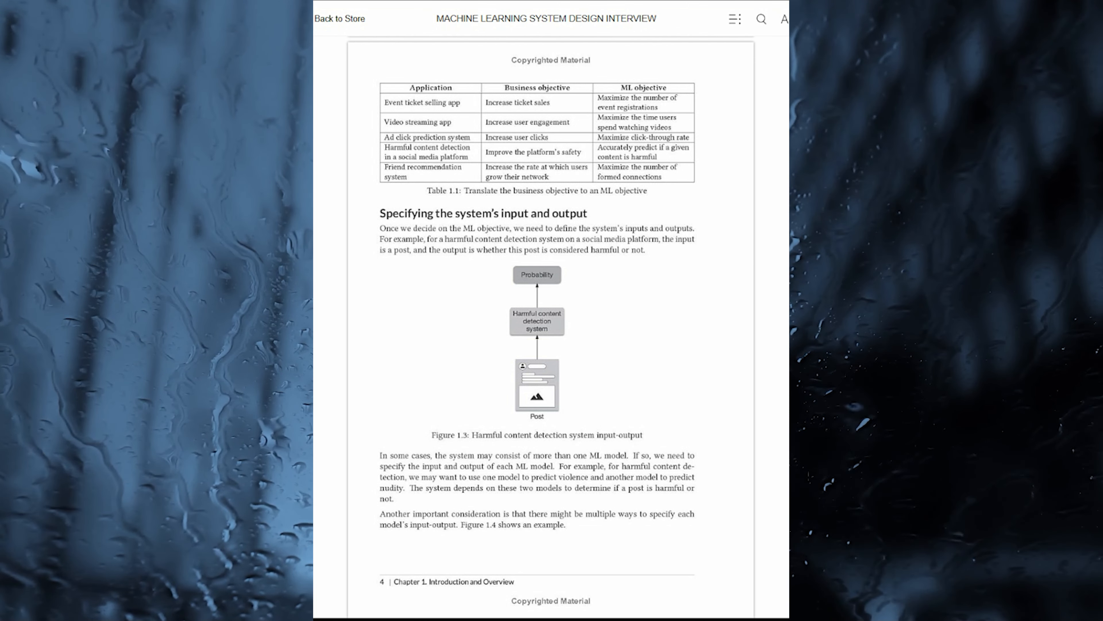
{"action": "scroll", "scroll_direction": "down", "scroll_amount": 3}
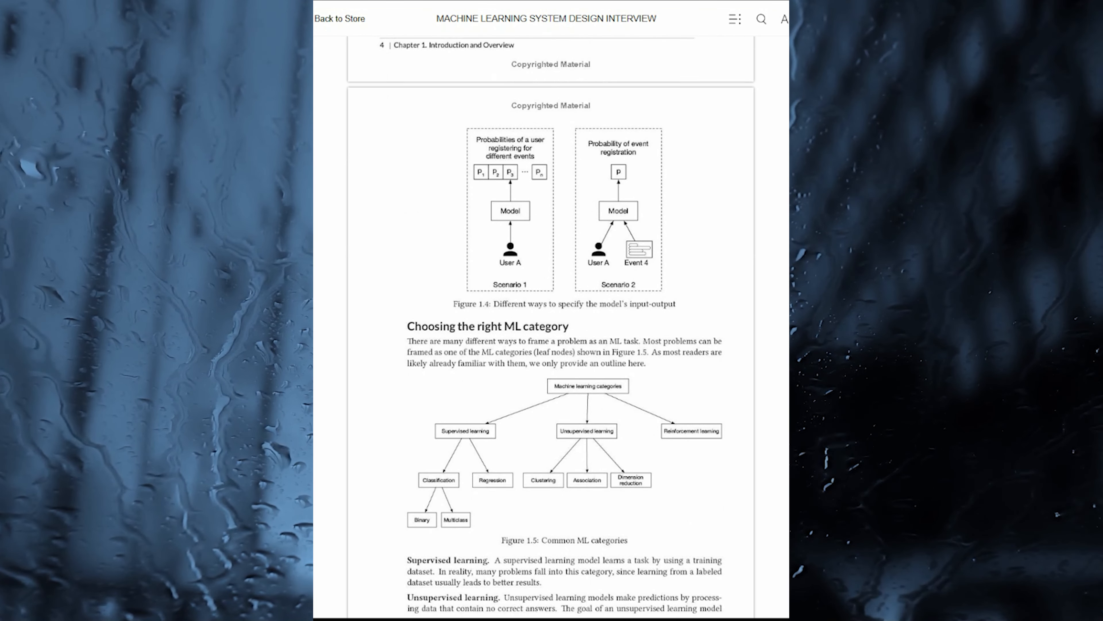